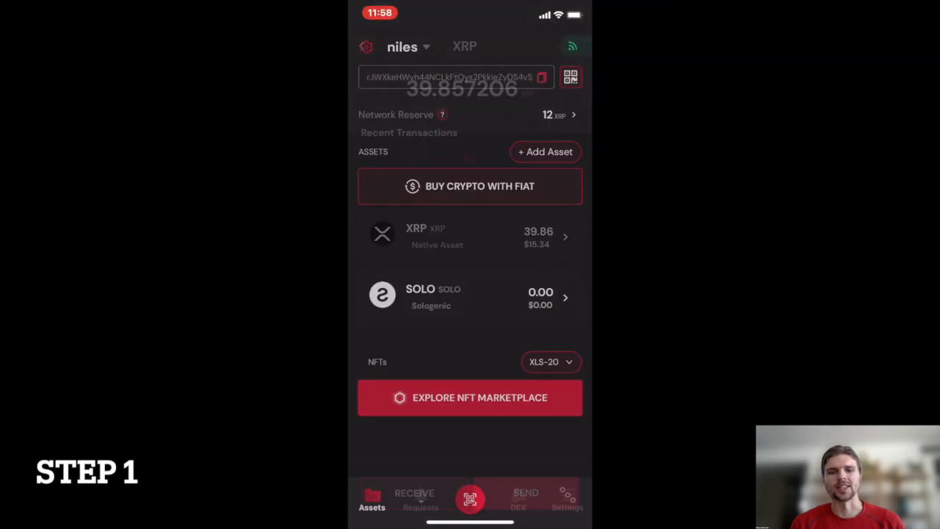
Step: Open the XRP asset page showing the 39.857206 XRP balance
left_click(470, 236)
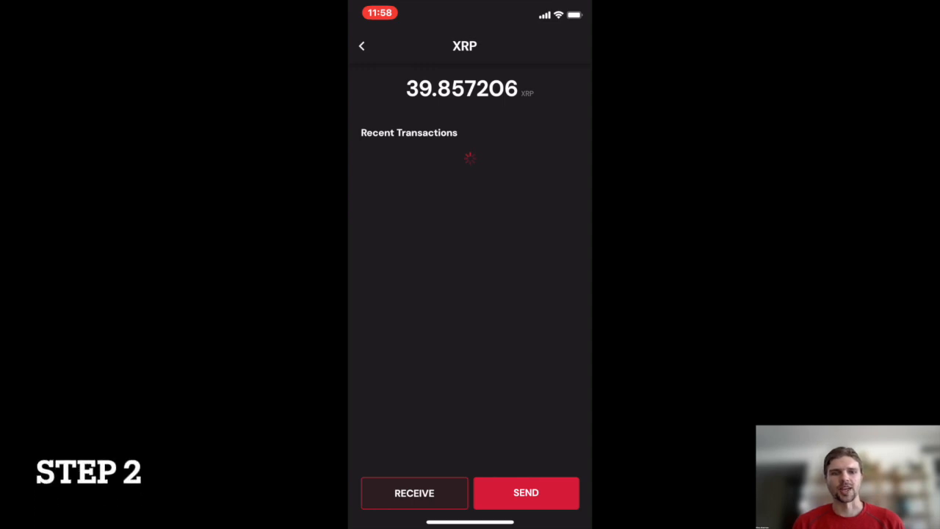
Step: Enter a 25 XRP payment to the destination address and submit it for review
left_click(526, 493)
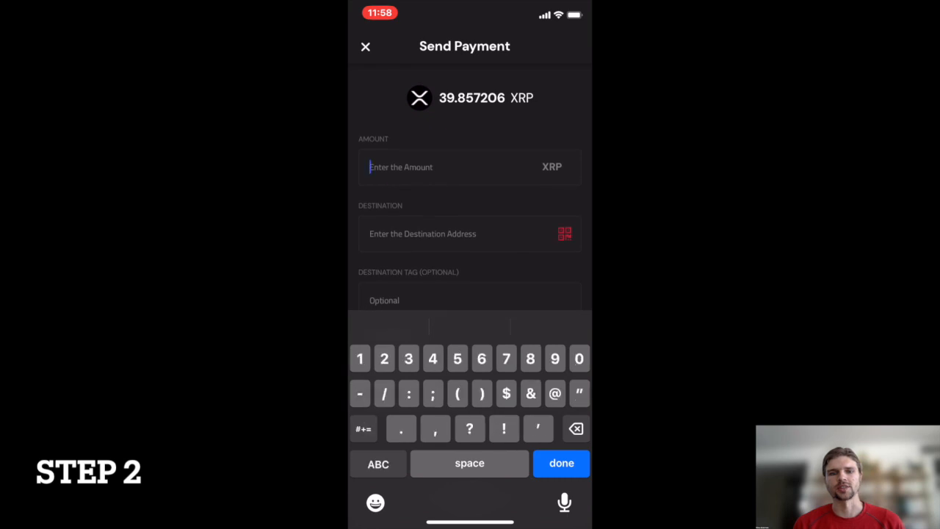
type("25")
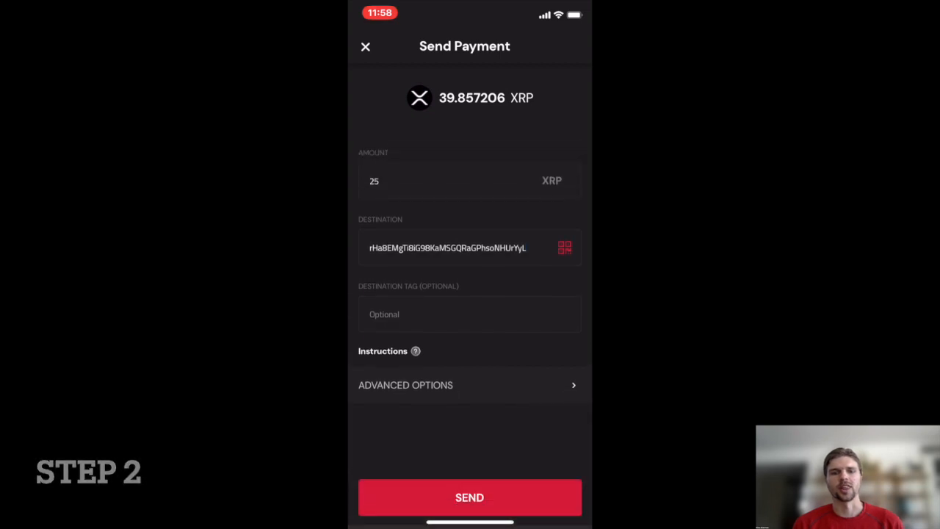
left_click(469, 497)
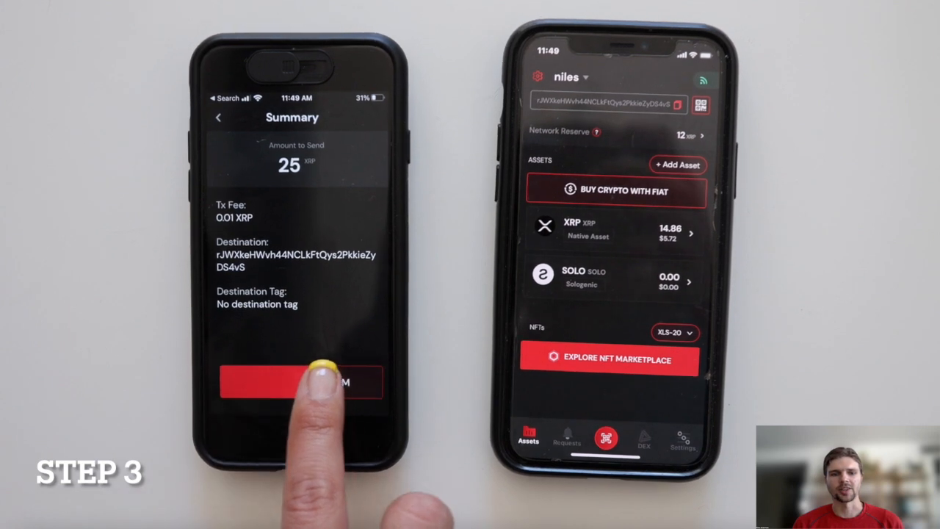
Step: Slide to confirm the 25 XRP payment, then return via VIEW WALLET
left_click(300, 381)
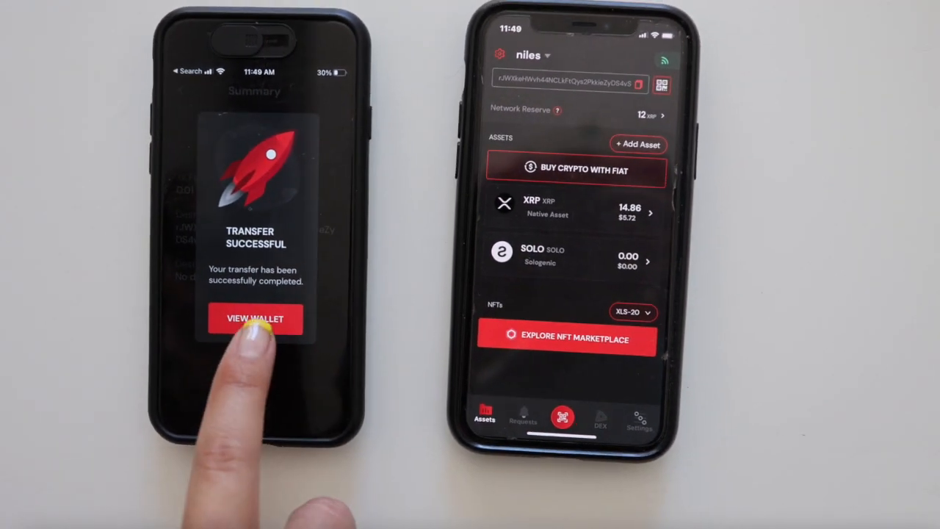
left_click(255, 318)
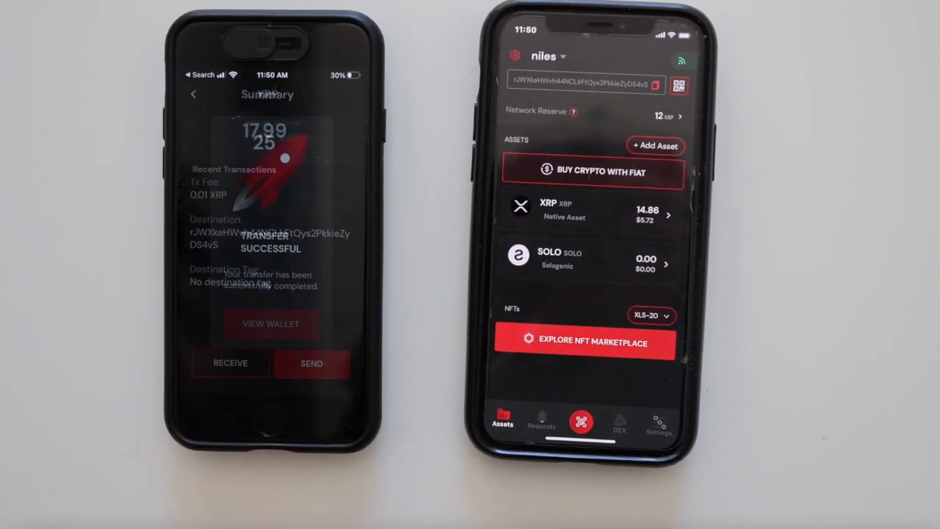
Step: Switch to the tutorial wallet's Assets screen showing 11.00 XRP
left_click(270, 324)
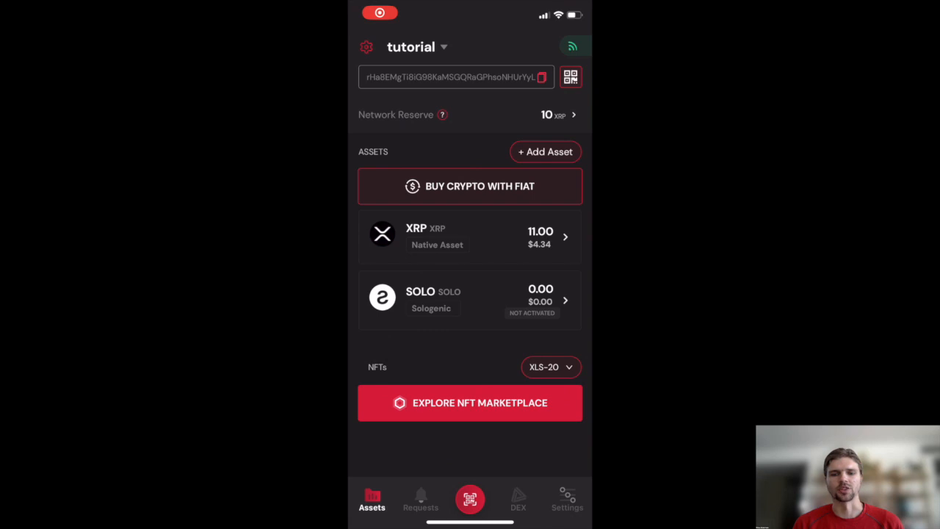
Step: Prepare a 1 XRP payment from the tutorial wallet and reach its Summary
left_click(571, 76)
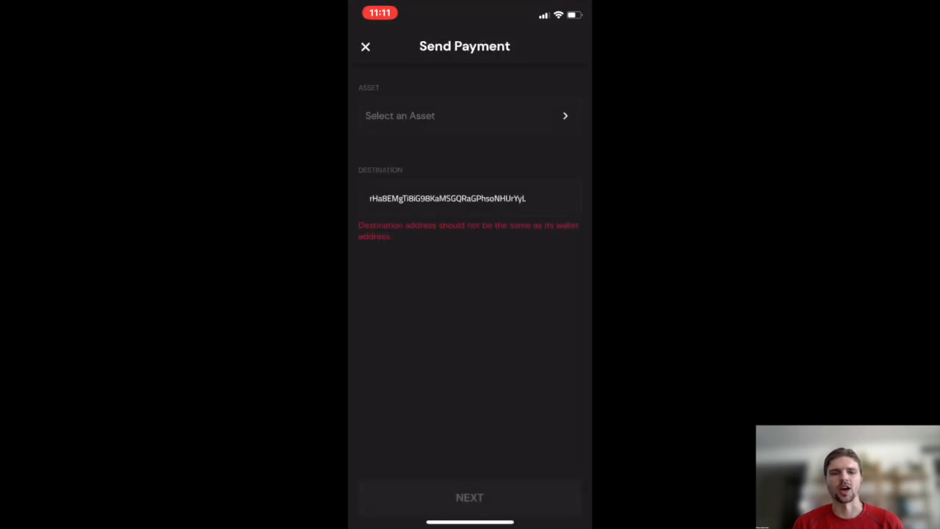
left_click(470, 115)
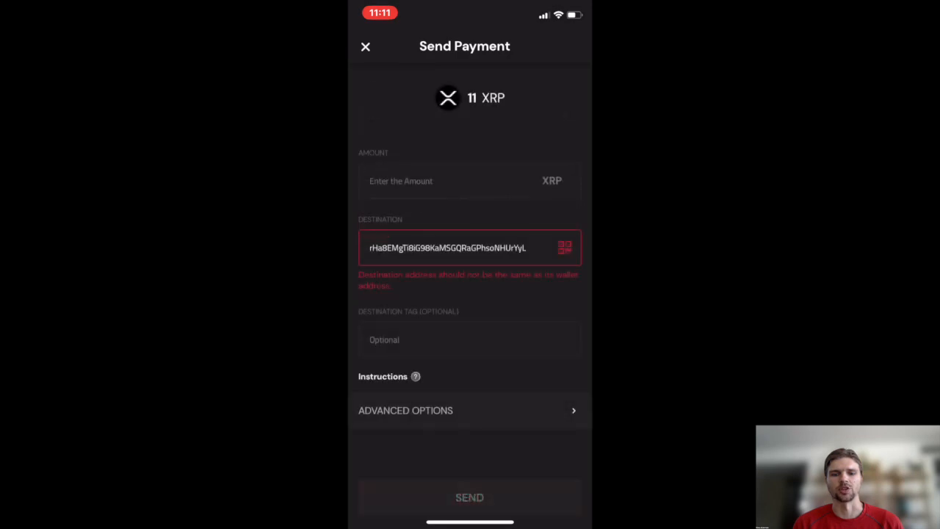
type("1")
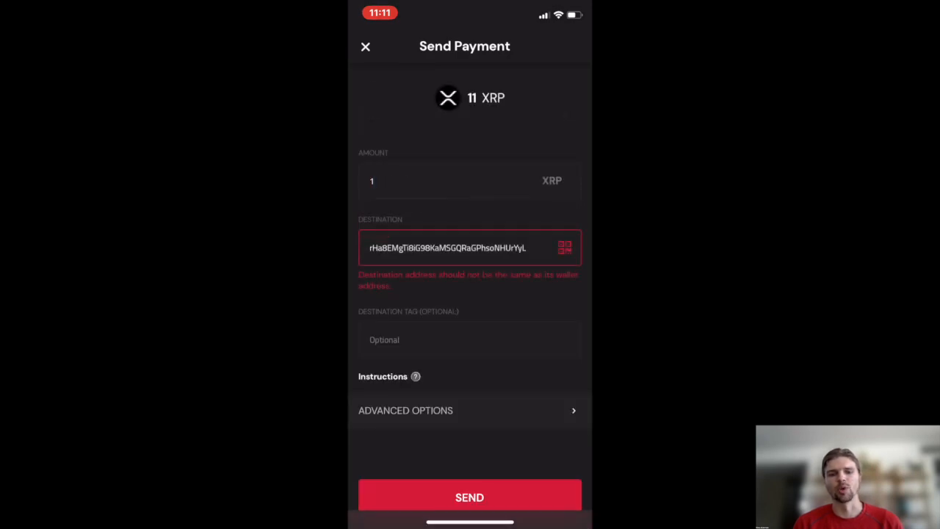
left_click(470, 497)
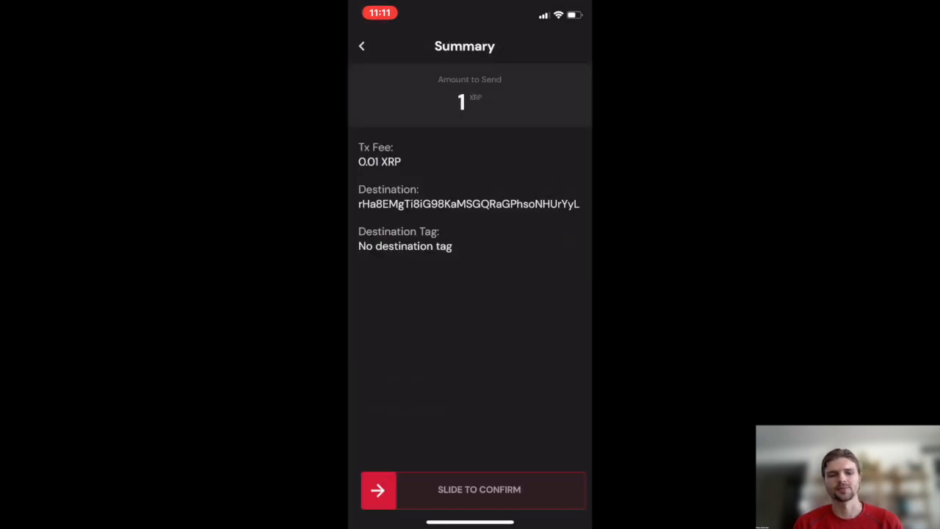